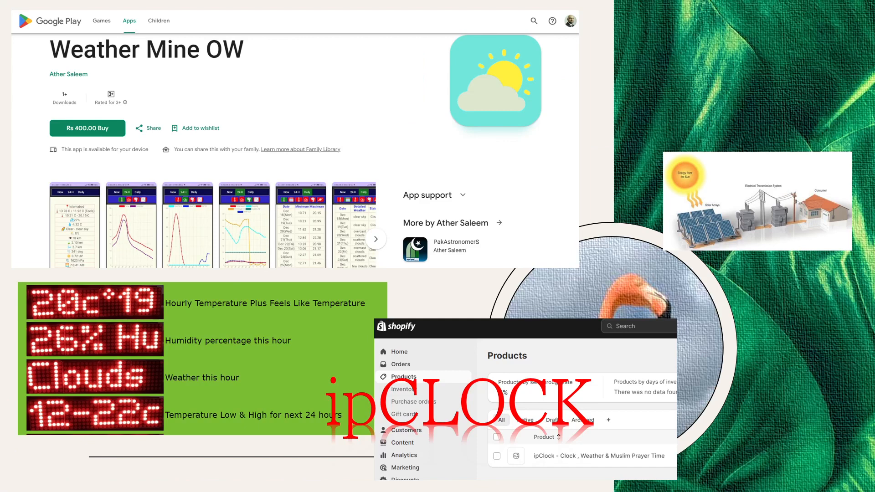
pyautogui.moveTo(368, 300)
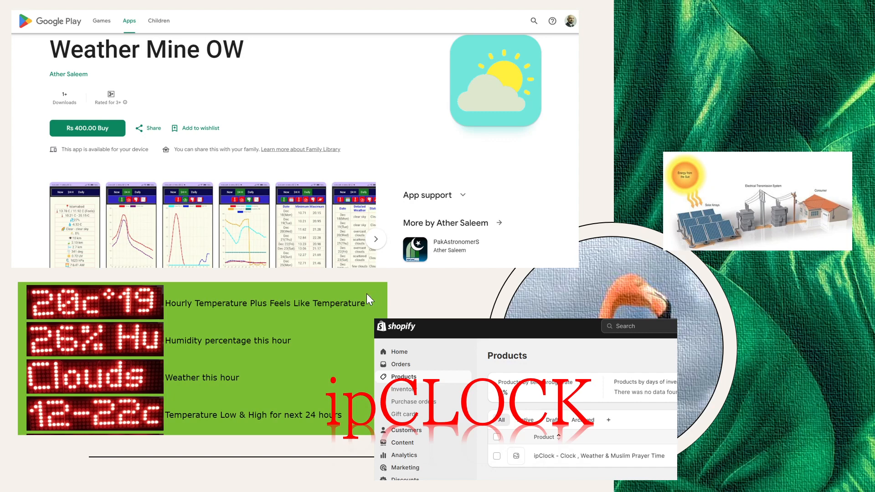
pyautogui.moveTo(299, 359)
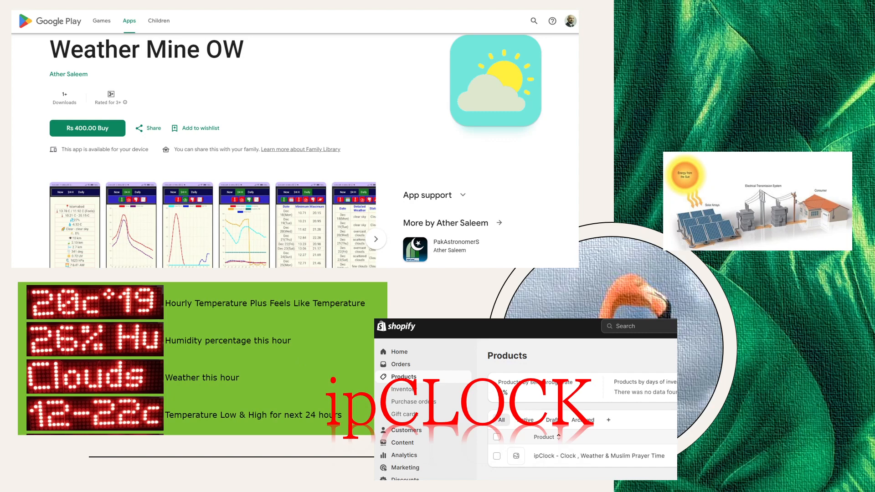
pyautogui.moveTo(734, 252)
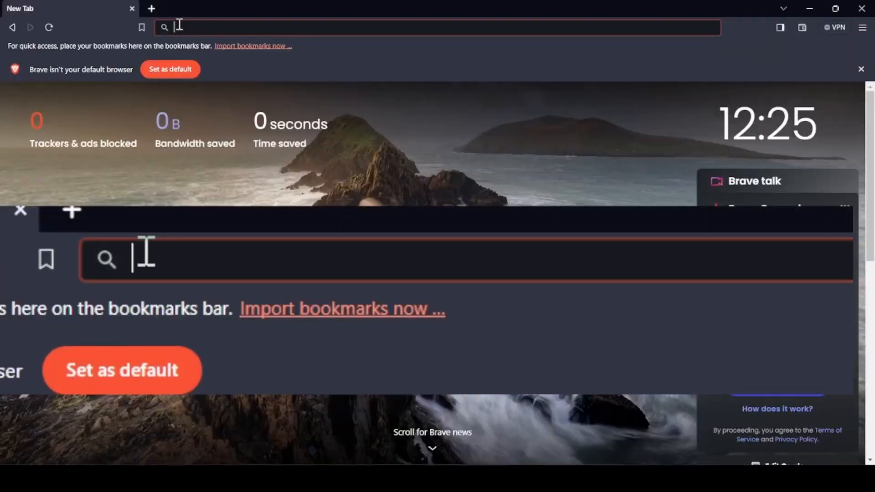
# Step: Reach the OpenWeather homepage from a Google search for 'ope' and allow location access
pyautogui.write('openweather')
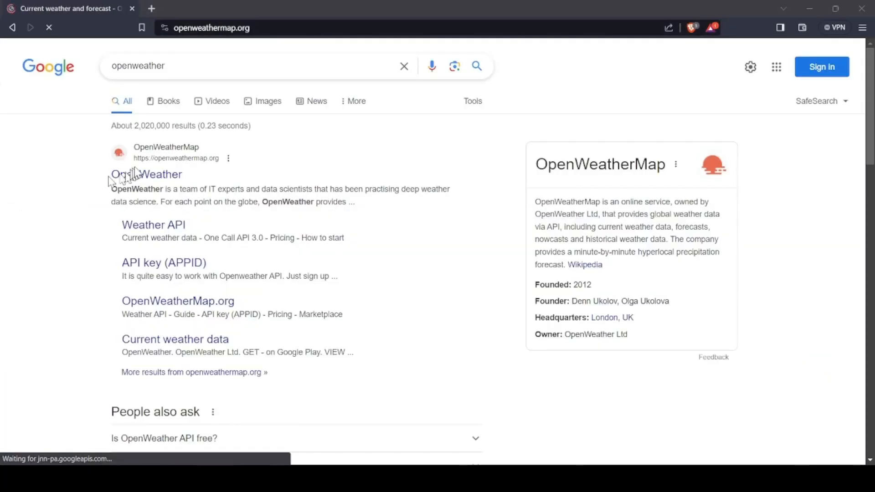
pyautogui.click(145, 174)
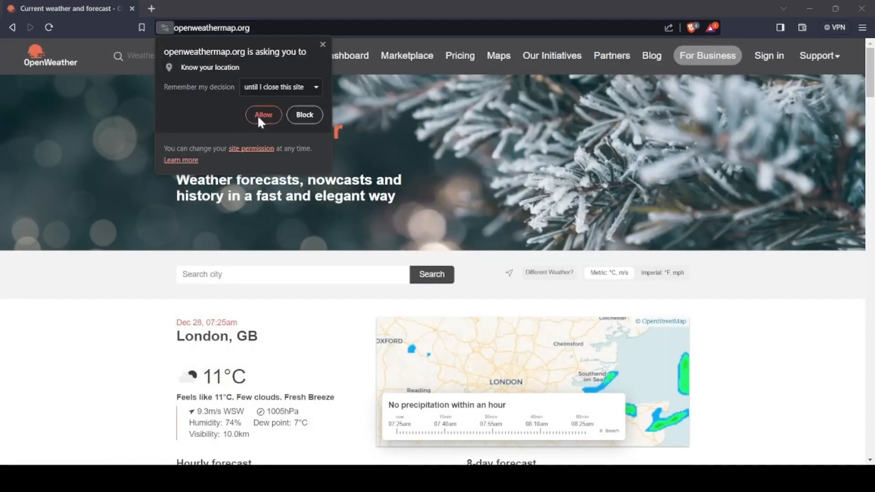
pyautogui.click(263, 114)
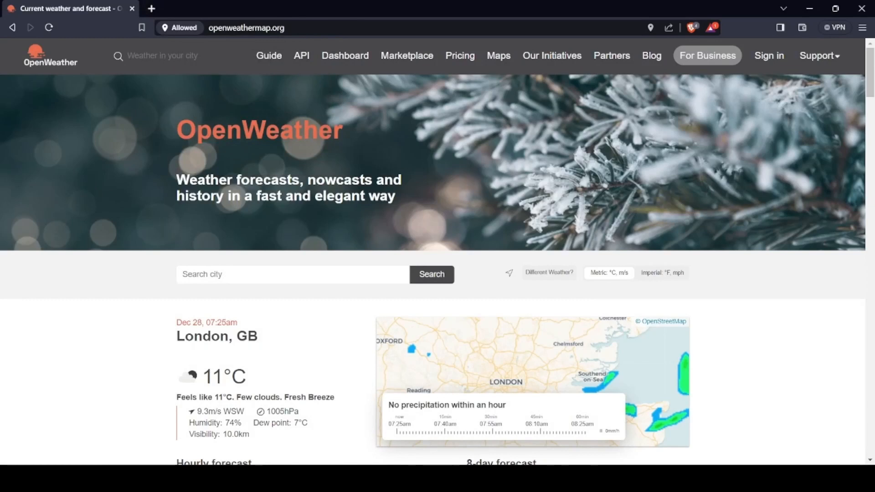
pyautogui.click(768, 56)
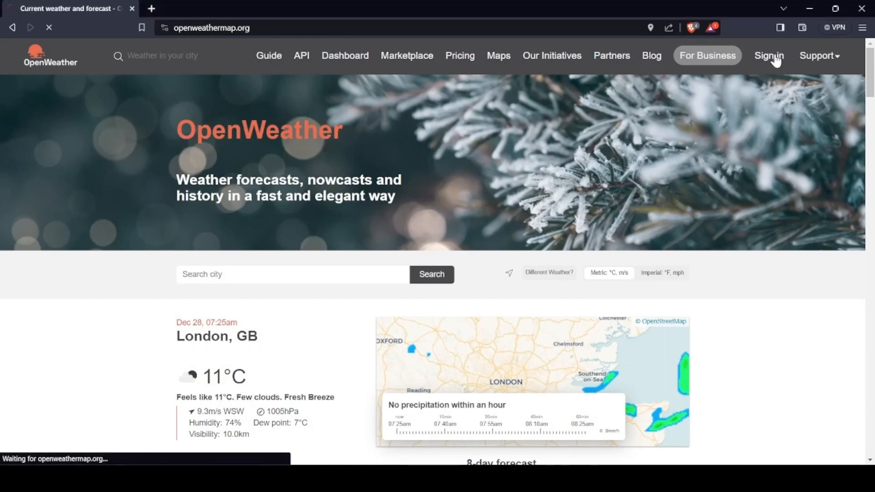
# Step: Start a new account registration and fill in username, email and both password fields
pyautogui.click(768, 55)
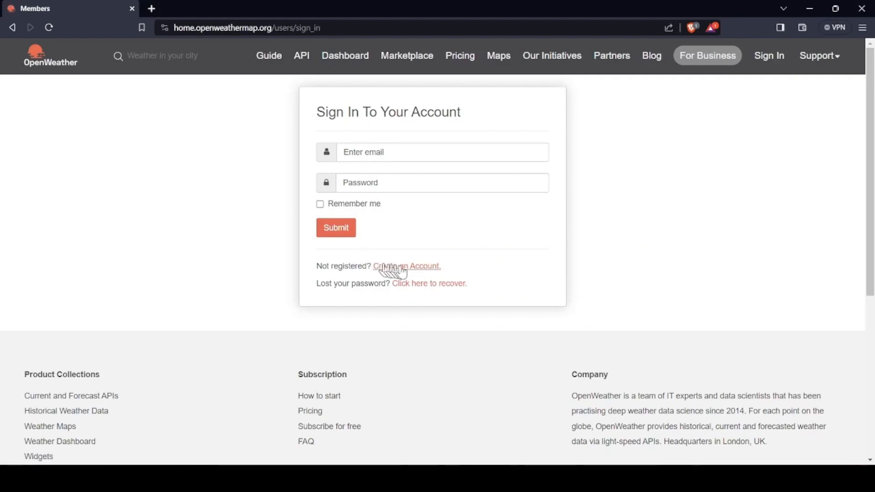
pyautogui.click(407, 266)
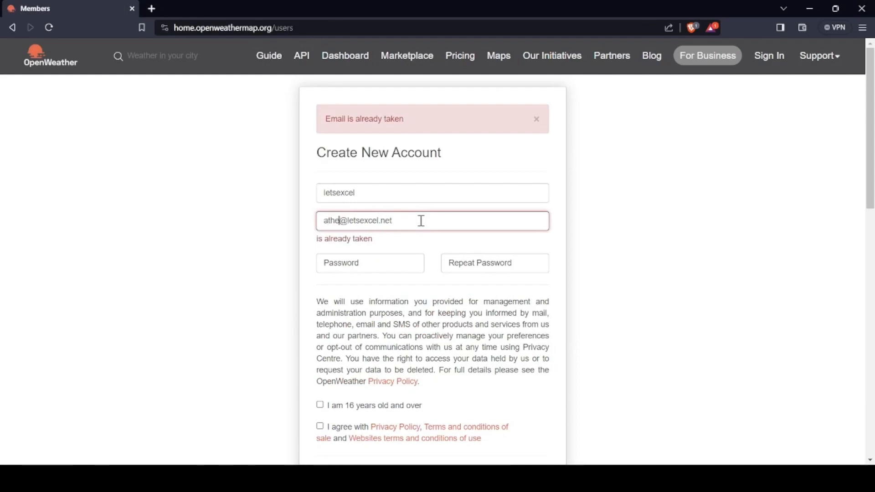
pyautogui.scroll(-3)
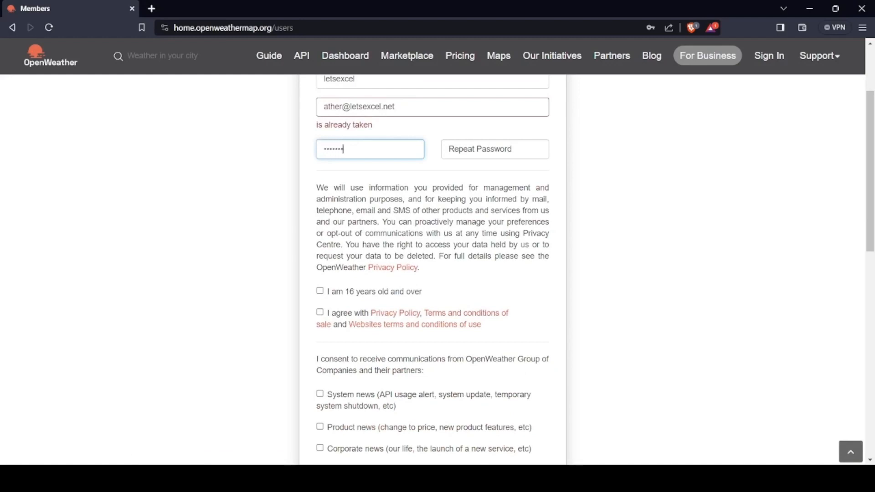
pyautogui.click(494, 149)
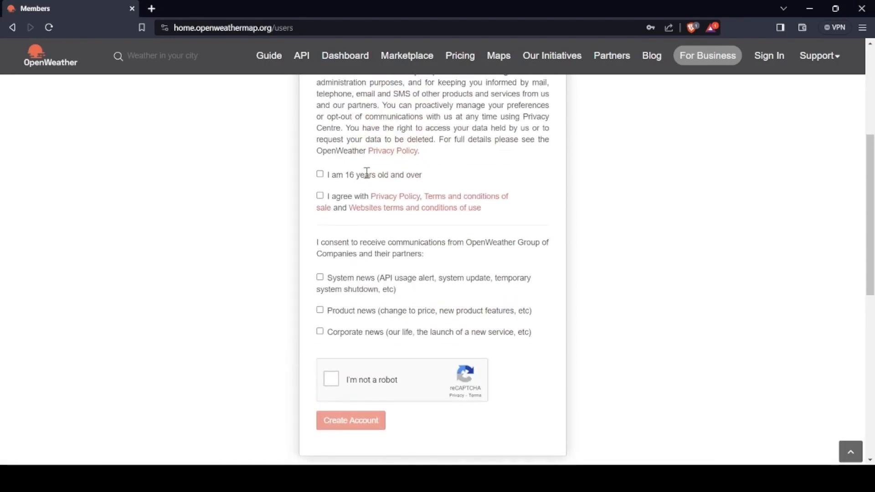
# Step: Accept the 16+ age and privacy/terms agreements, pass reCAPTCHA and create the account
pyautogui.click(319, 173)
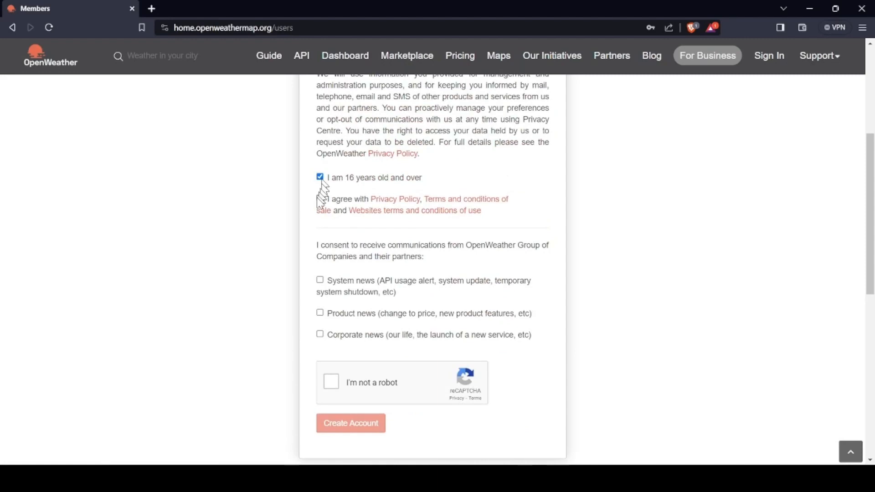
pyautogui.click(320, 198)
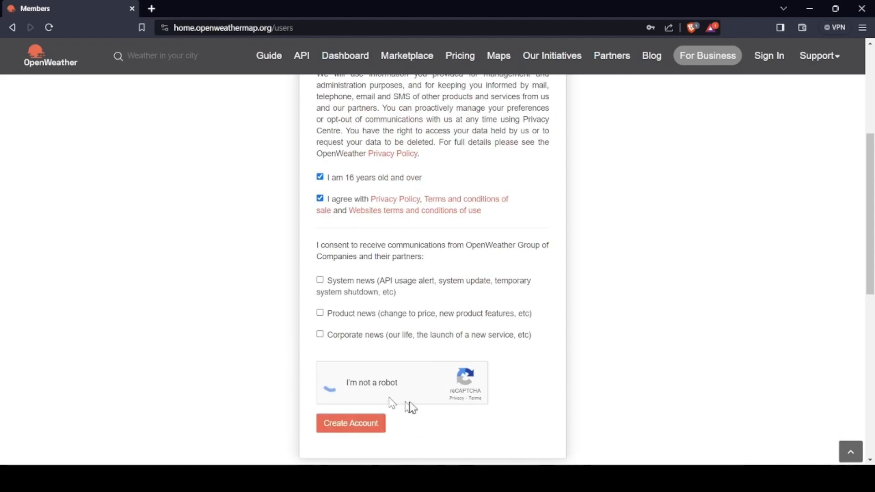
pyautogui.click(330, 383)
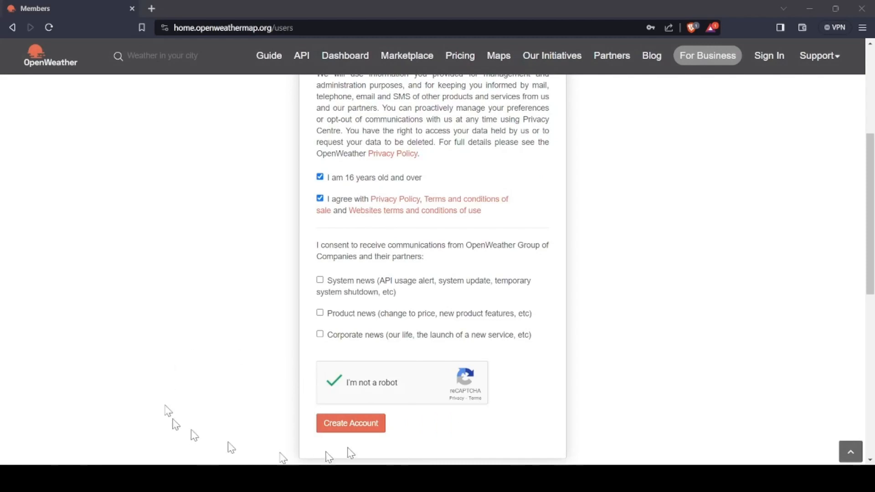
pyautogui.click(350, 422)
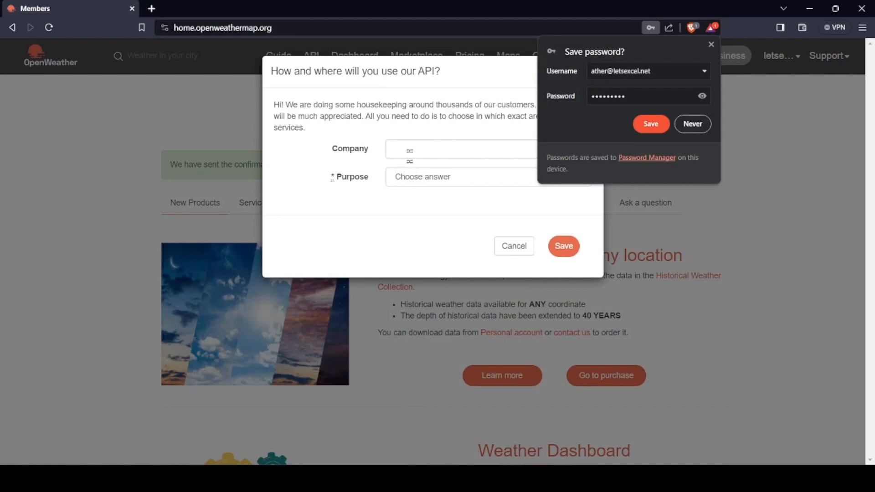
# Step: Decline Brave's password save, set the API usage purpose to Other with no company, and save
pyautogui.click(457, 149)
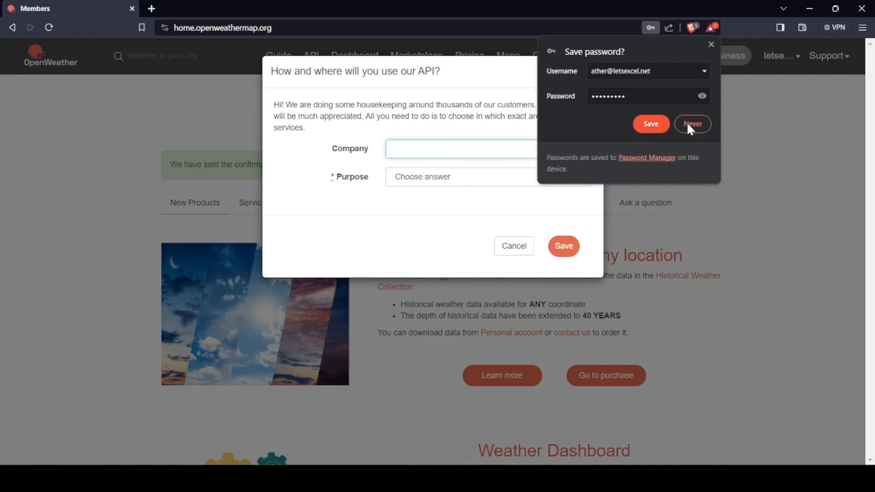
pyautogui.click(692, 123)
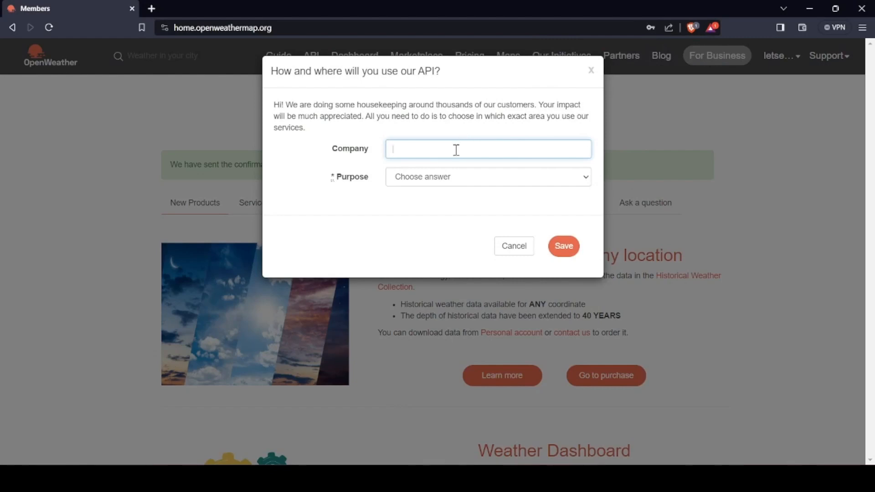
pyautogui.click(487, 176)
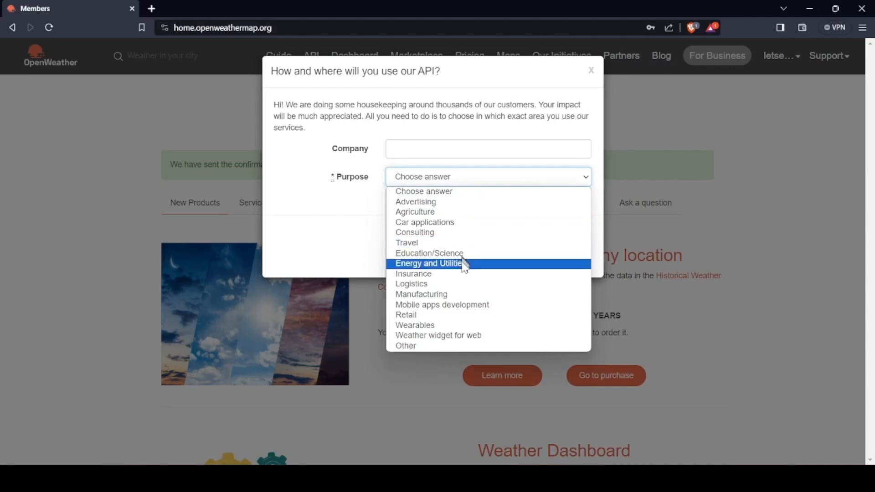
pyautogui.moveTo(467, 318)
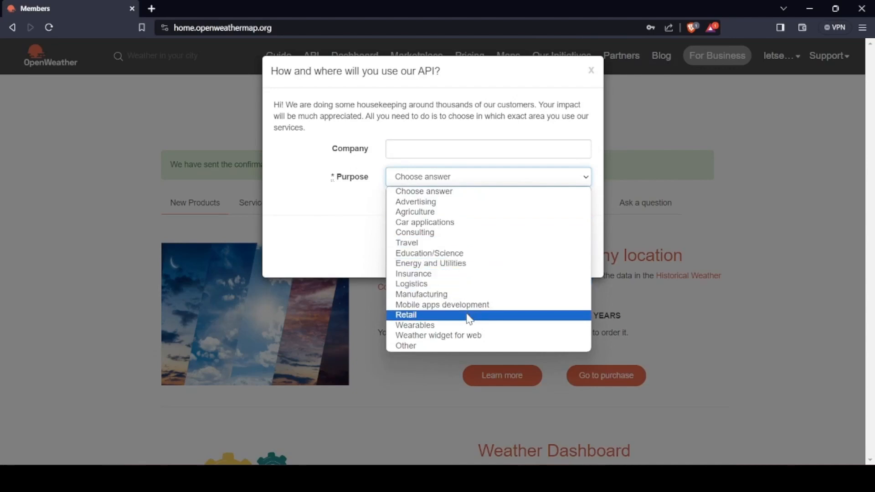
pyautogui.moveTo(470, 340)
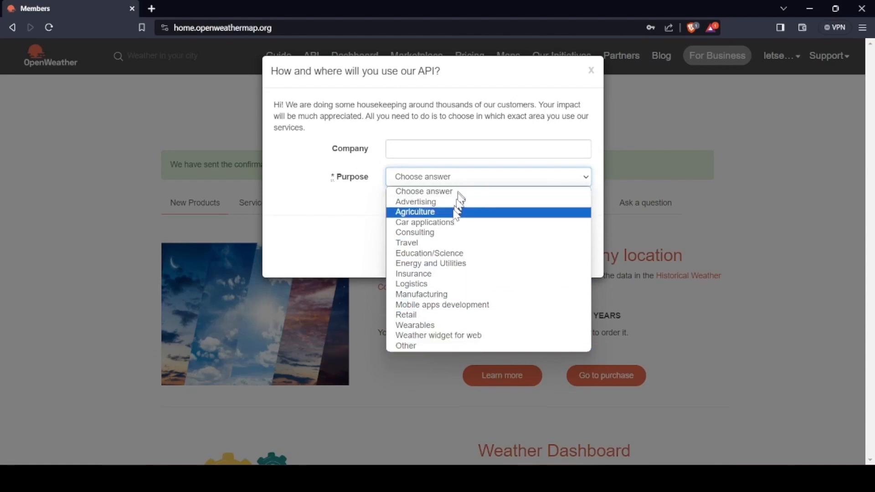
pyautogui.moveTo(452, 263)
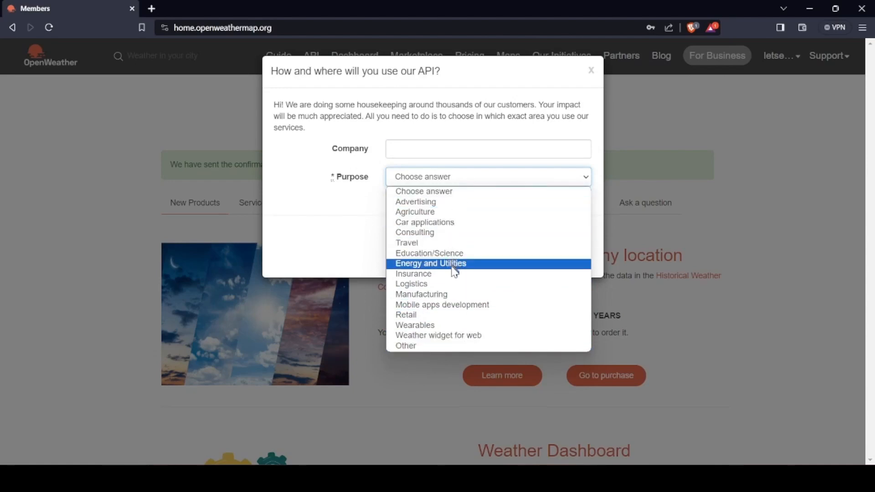
pyautogui.moveTo(453, 314)
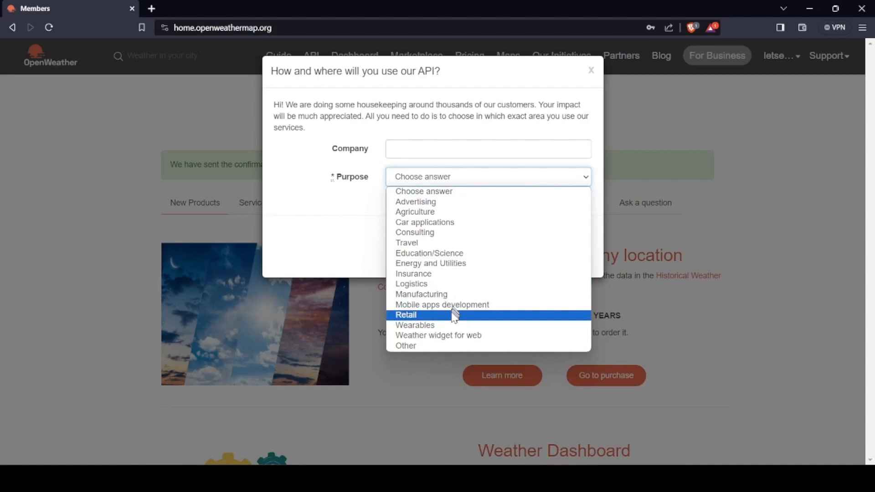
pyautogui.click(404, 346)
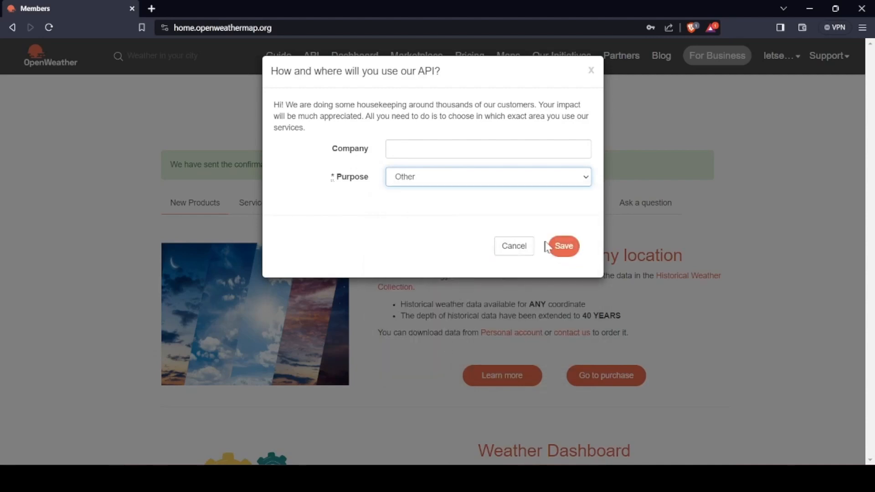
pyautogui.click(563, 246)
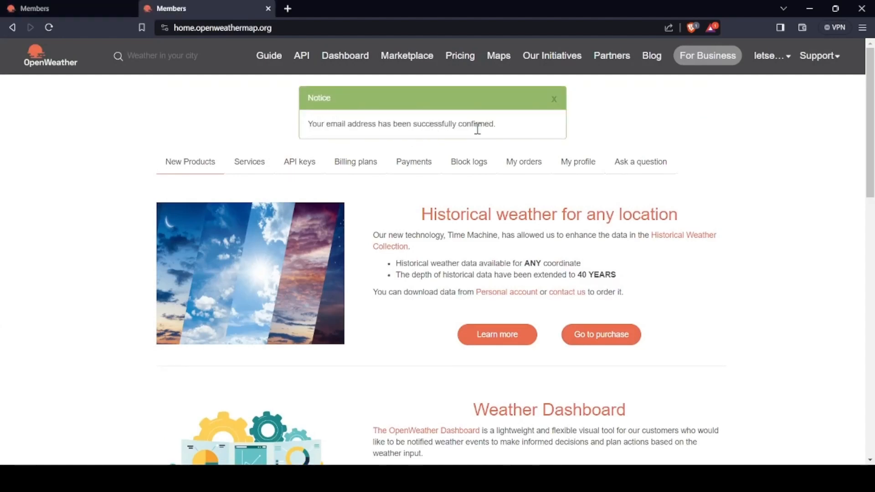
pyautogui.moveTo(300, 57)
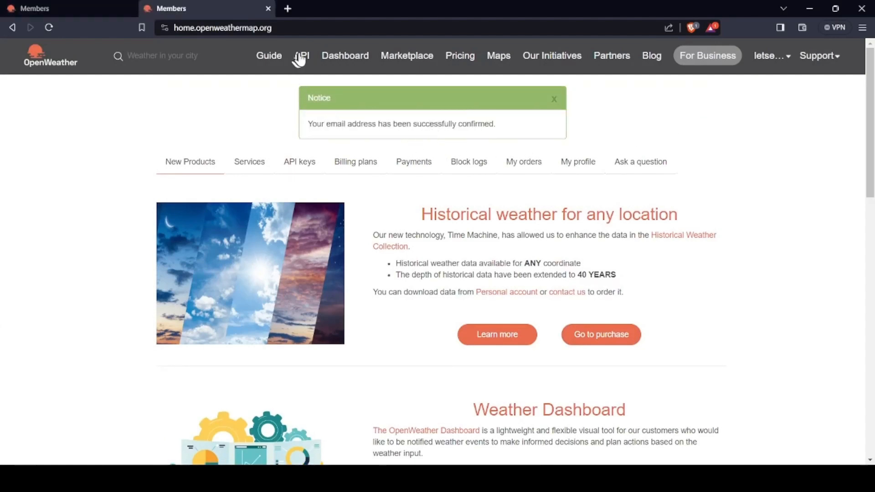
# Step: Browse the API and Dashboard pages, then reach My API keys from the account menu
pyautogui.click(300, 56)
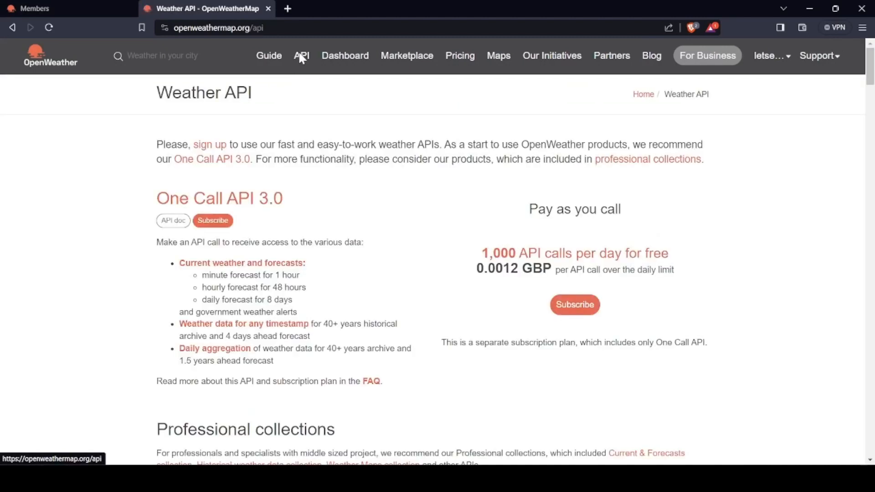
pyautogui.click(344, 56)
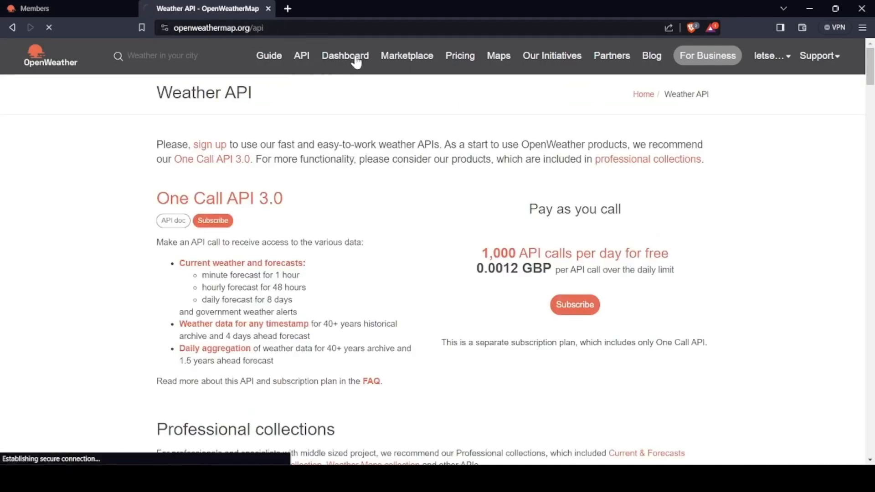
pyautogui.click(344, 56)
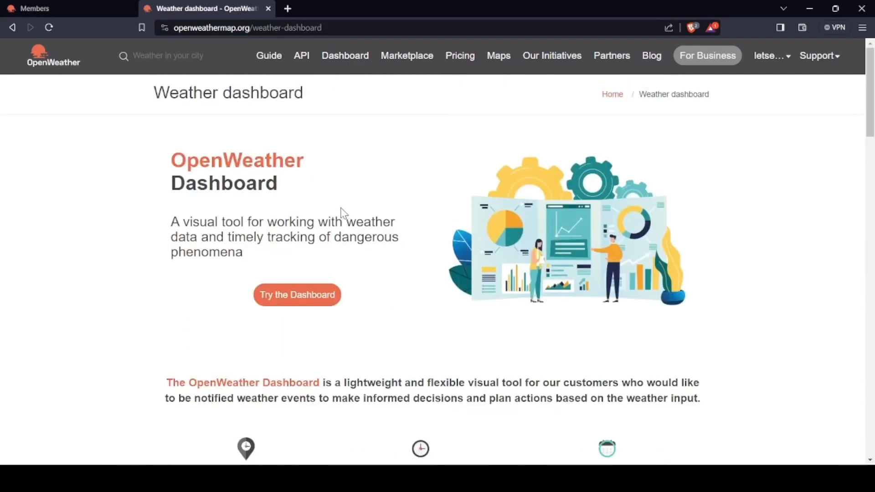
pyautogui.click(769, 56)
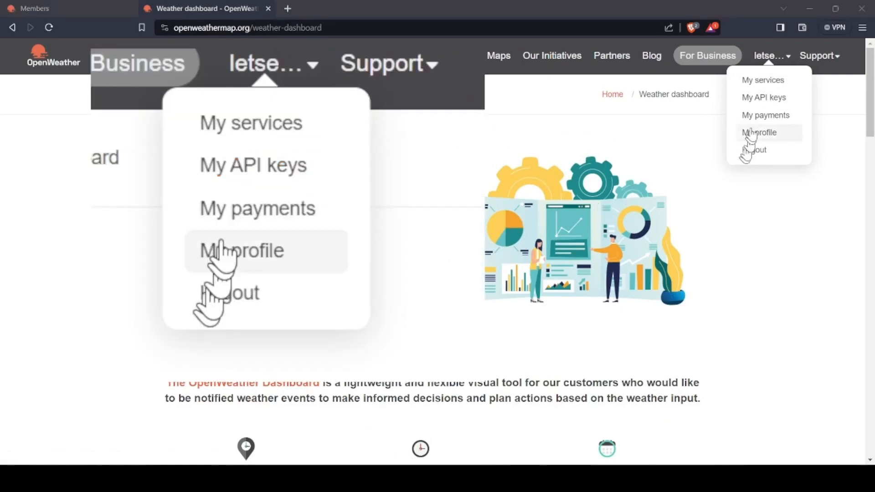
pyautogui.click(252, 164)
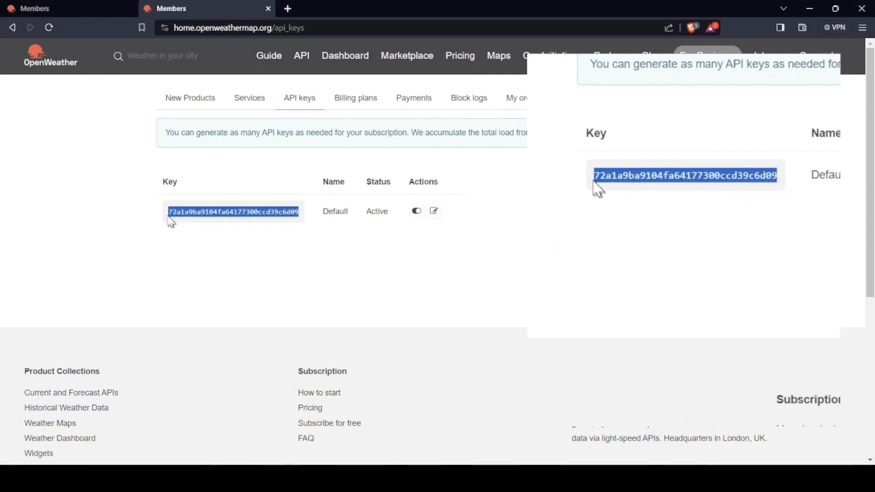
# Step: Copy the default active API key via its right-click menu
pyautogui.rightClick(234, 212)
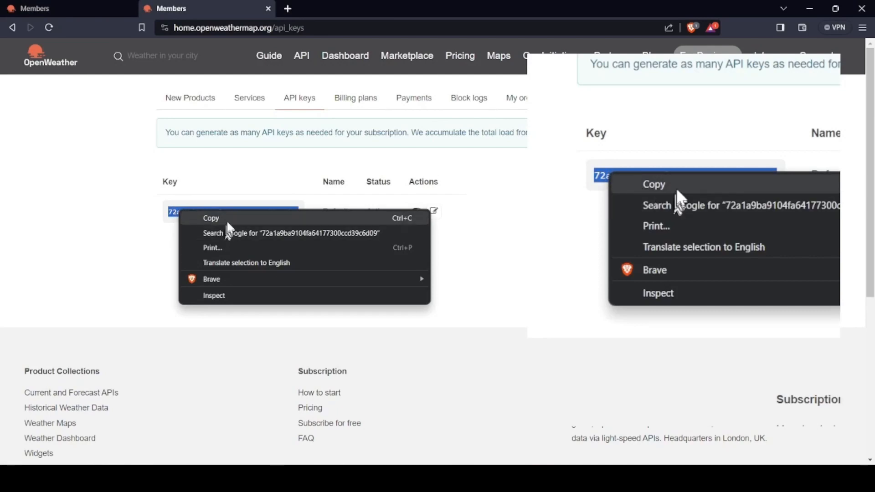
pyautogui.click(211, 218)
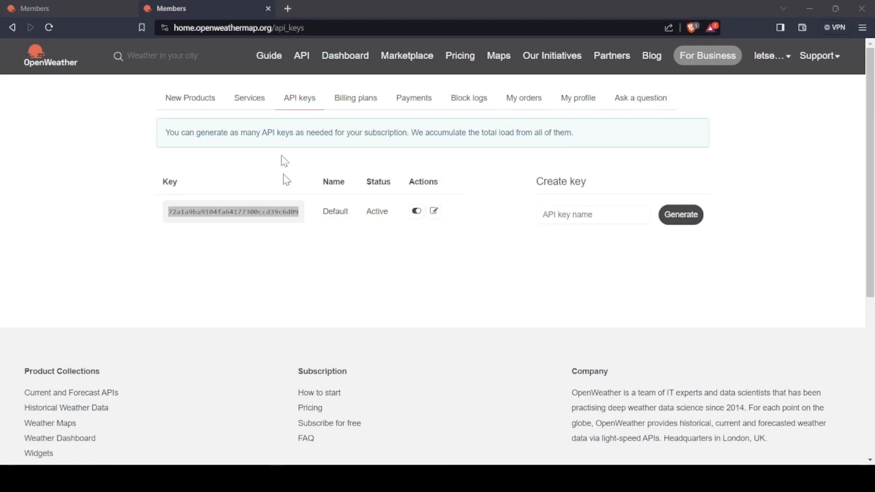
pyautogui.moveTo(364, 105)
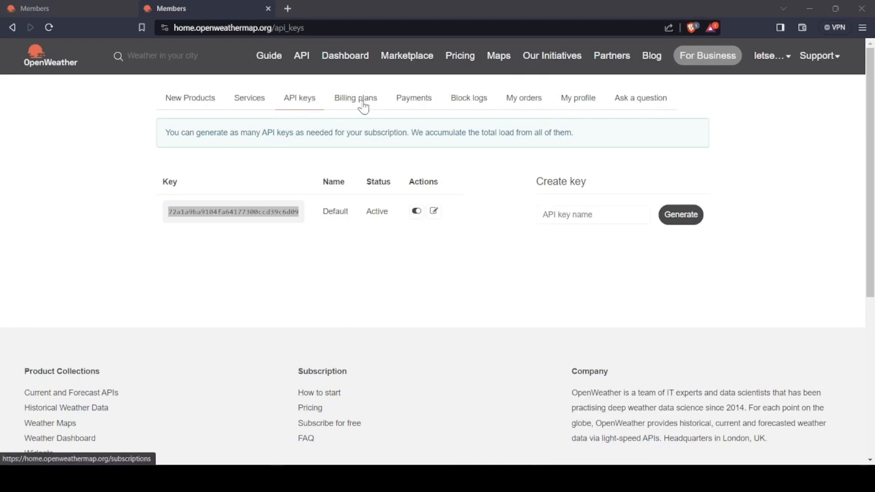
# Step: Start subscribing to the One Call API 3.0 base plan from the Billing plans page
pyautogui.click(354, 98)
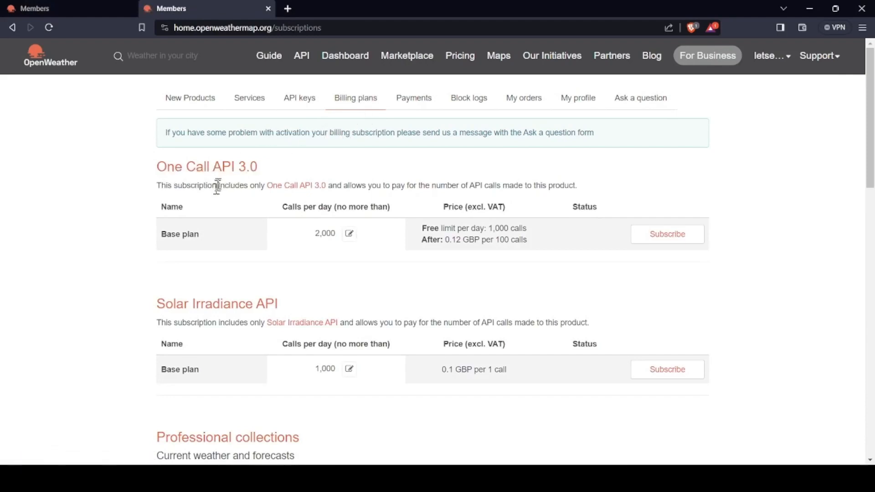
pyautogui.moveTo(464, 241)
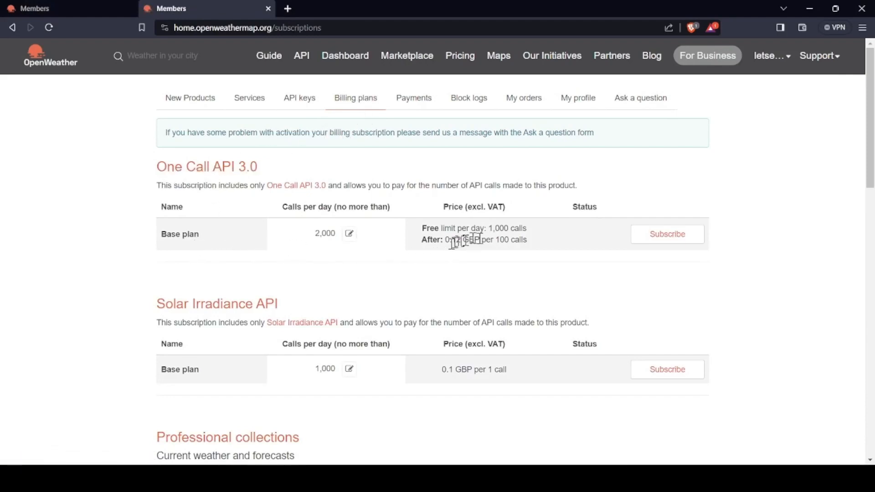
pyautogui.moveTo(419, 231)
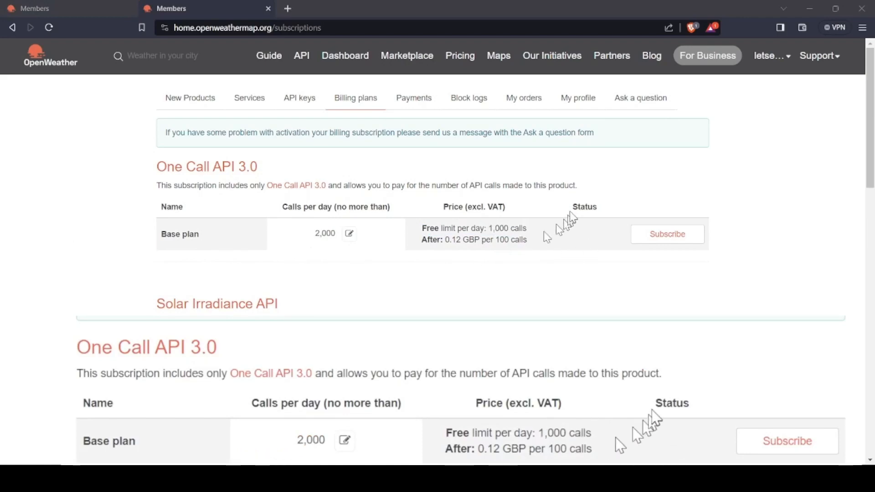
pyautogui.moveTo(425, 228)
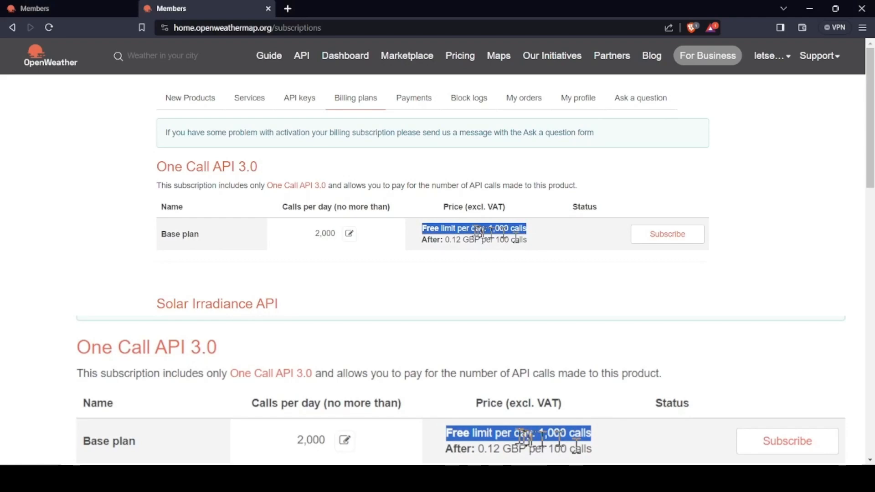
pyautogui.click(666, 234)
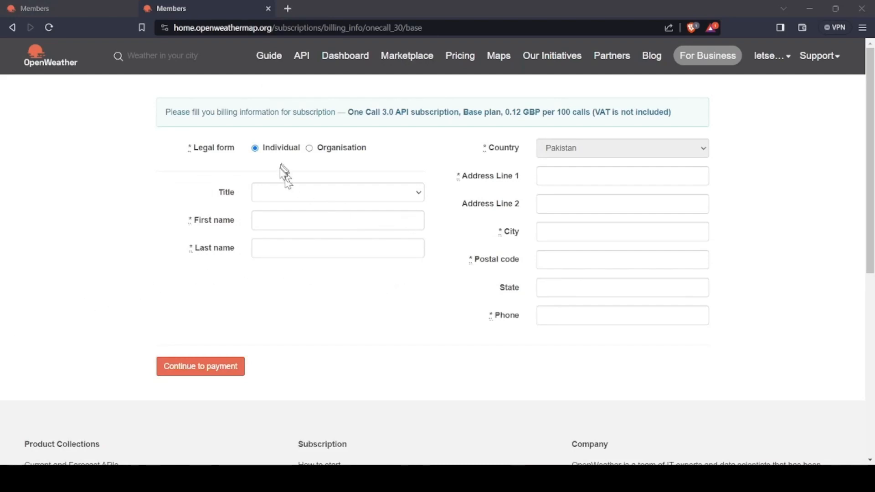
# Step: Fill billing details with title Mr and the name, then continue to the Stripe card form
pyautogui.click(337, 193)
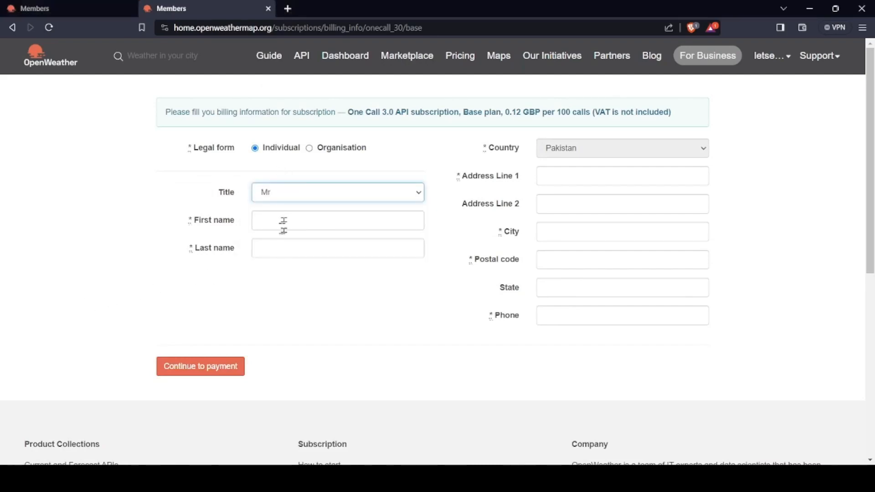
pyautogui.click(337, 248)
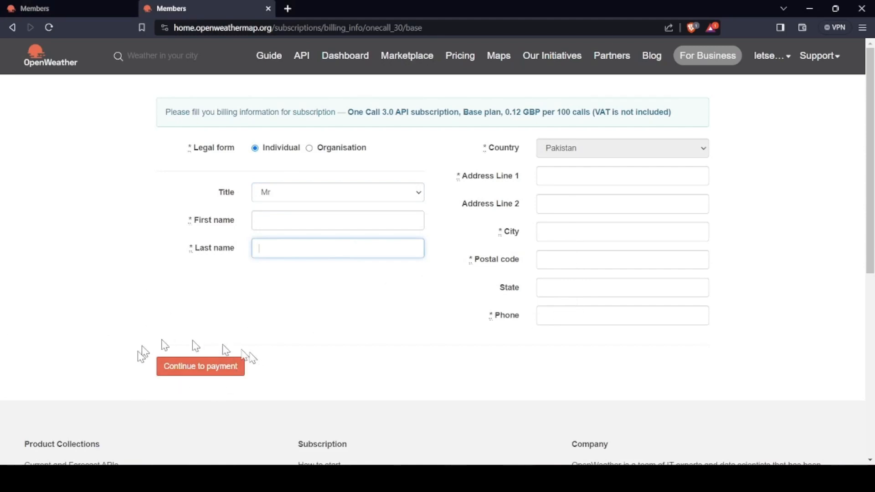
pyautogui.click(200, 367)
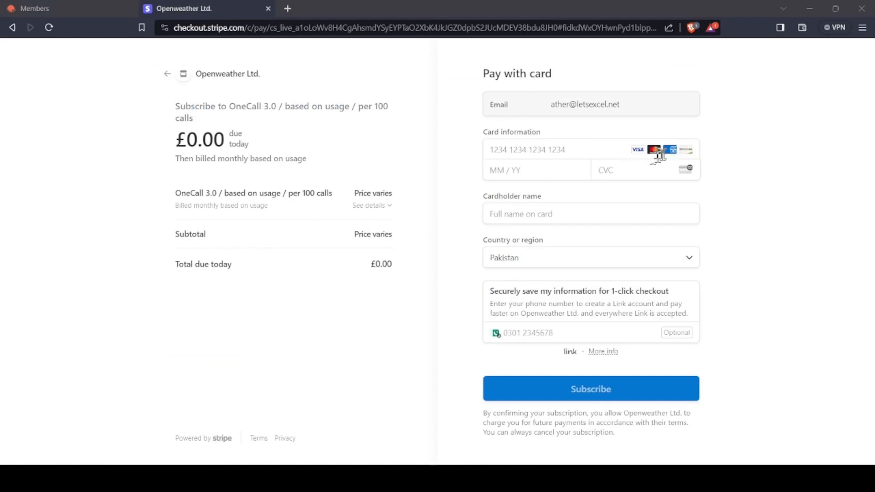
pyautogui.click(645, 169)
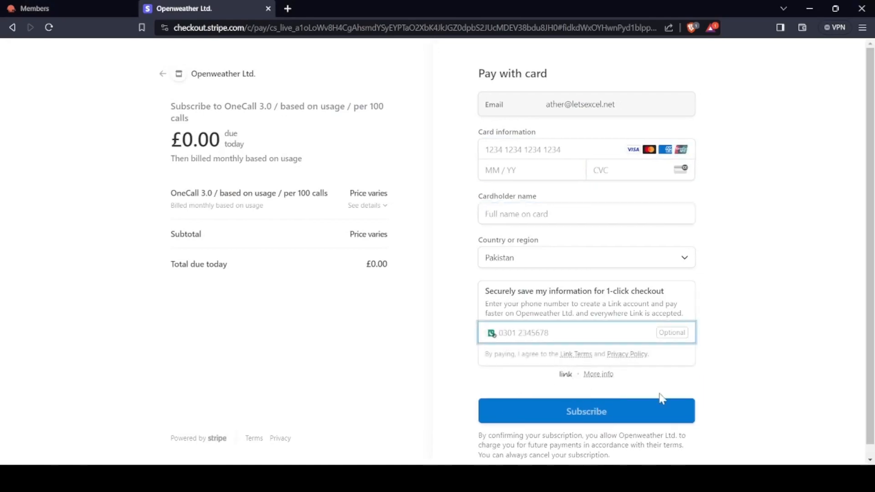
pyautogui.moveTo(561, 372)
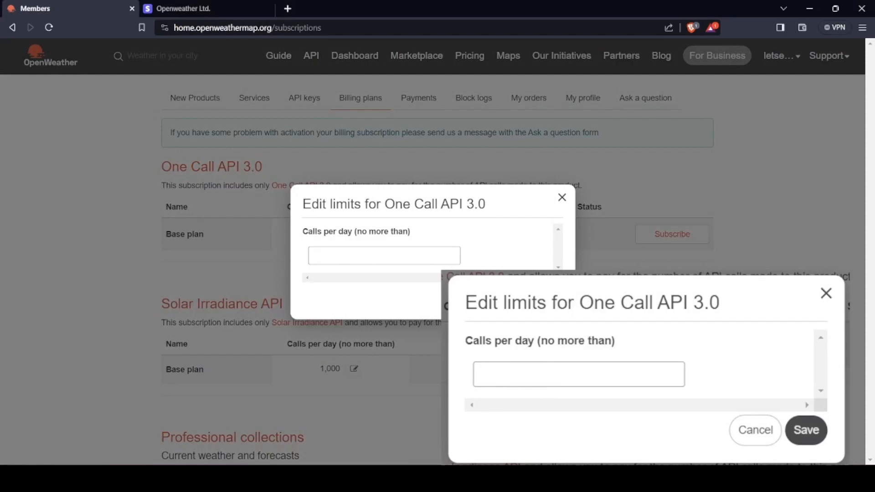
# Step: Set the One Call API 3.0 limit to 999 calls per day and save it
pyautogui.write('999')
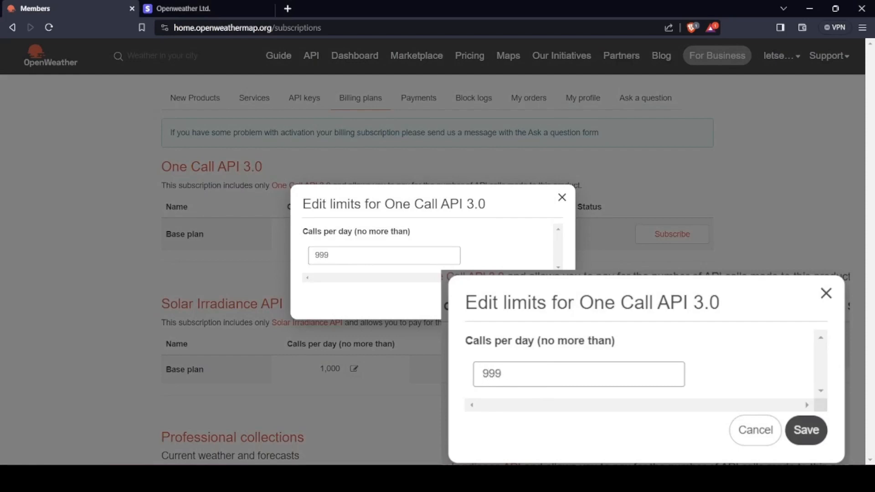
pyautogui.click(805, 430)
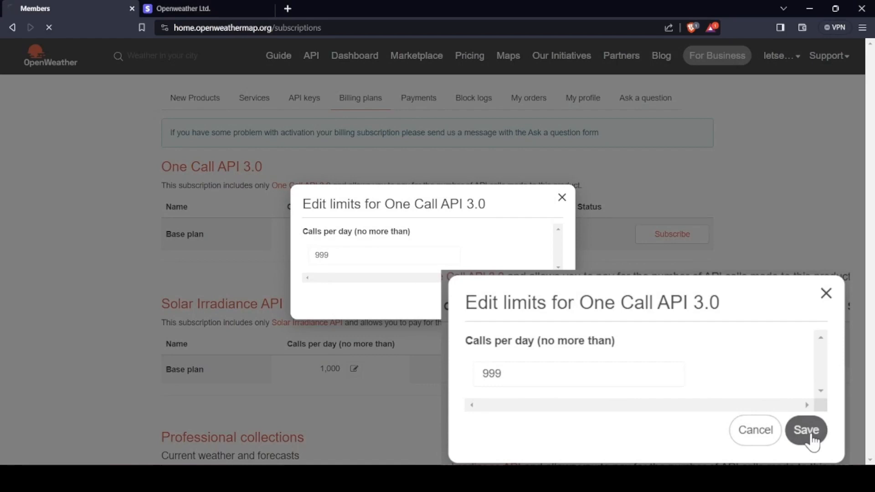
pyautogui.click(804, 429)
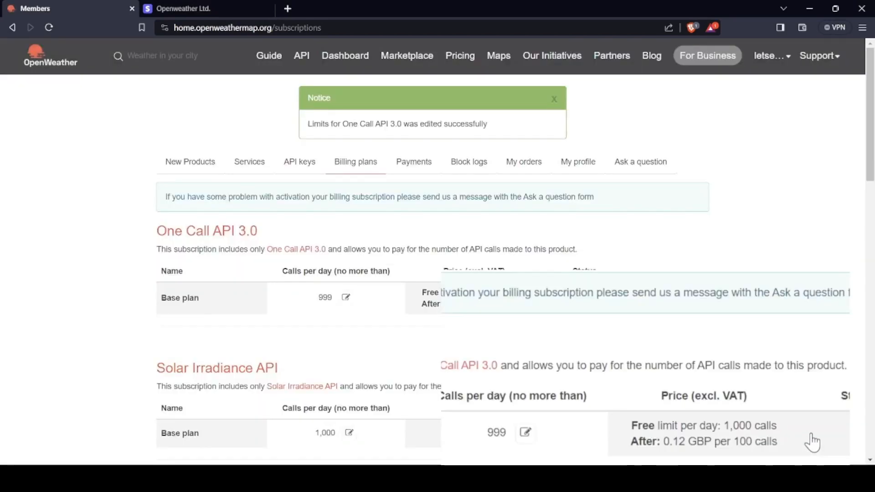